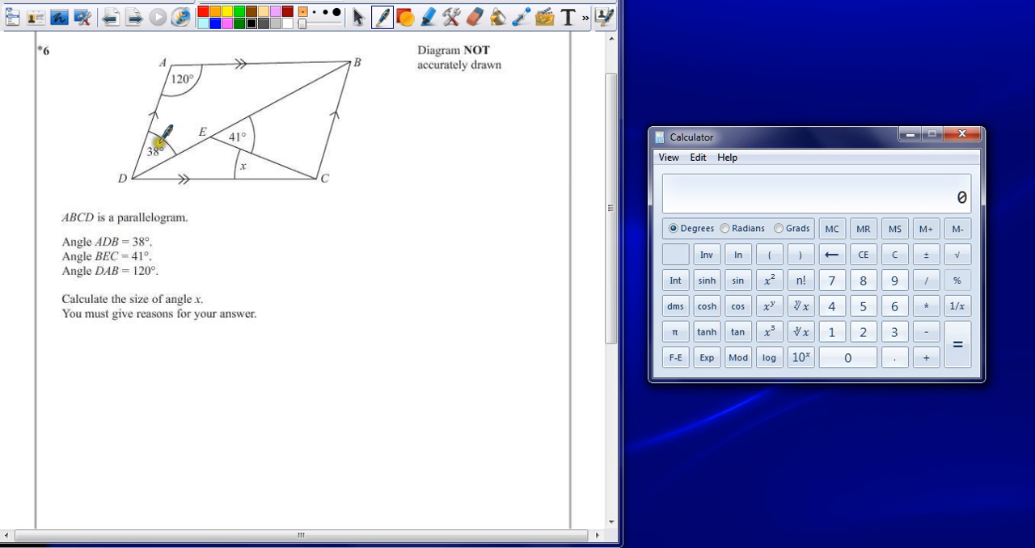
mouse_move(363, 46)
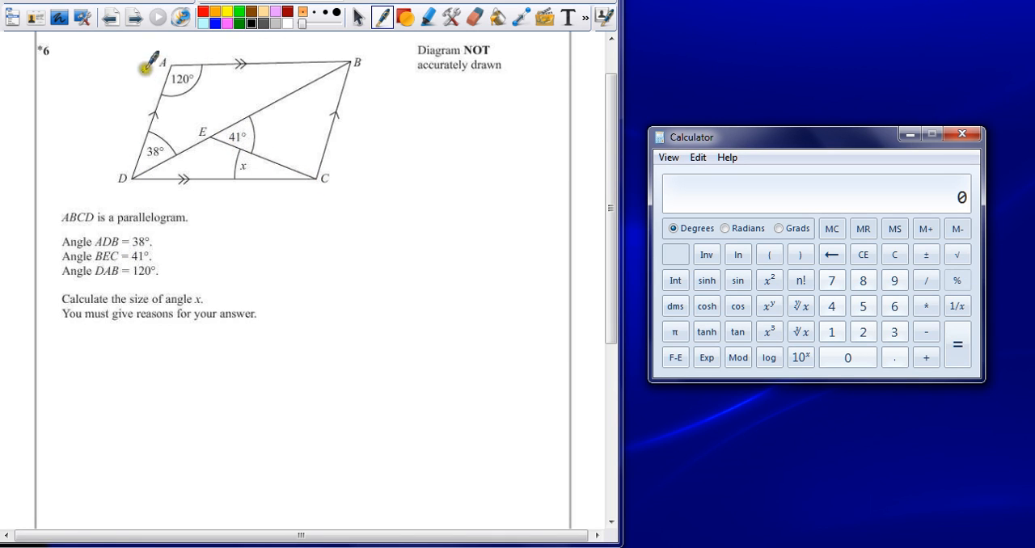
mouse_move(188, 301)
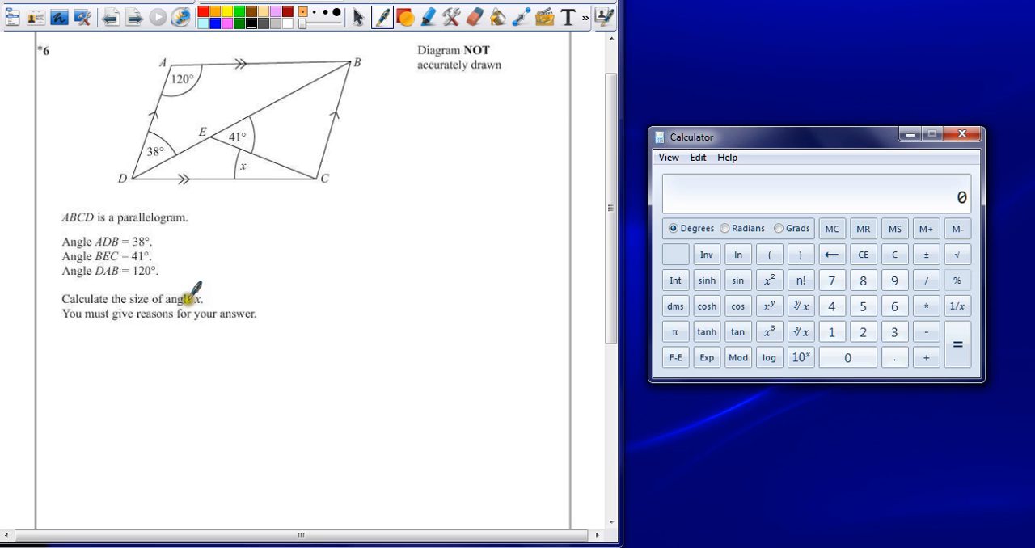
mouse_move(246, 240)
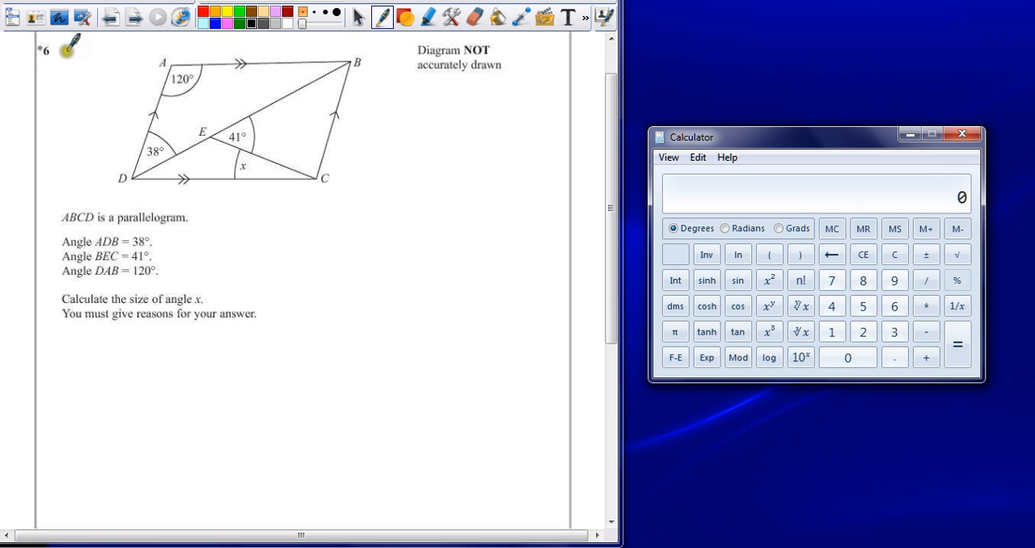
mouse_move(121, 89)
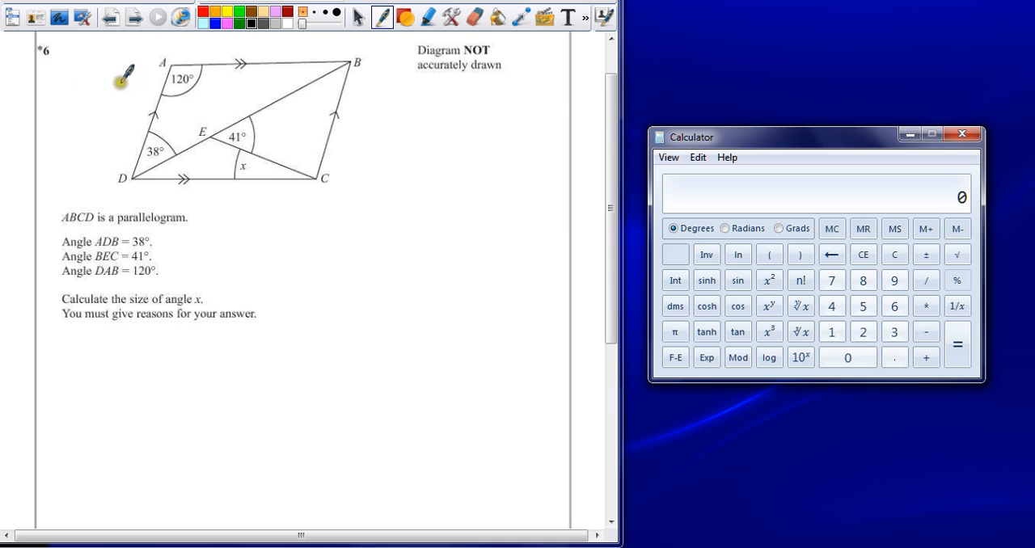
mouse_move(299, 193)
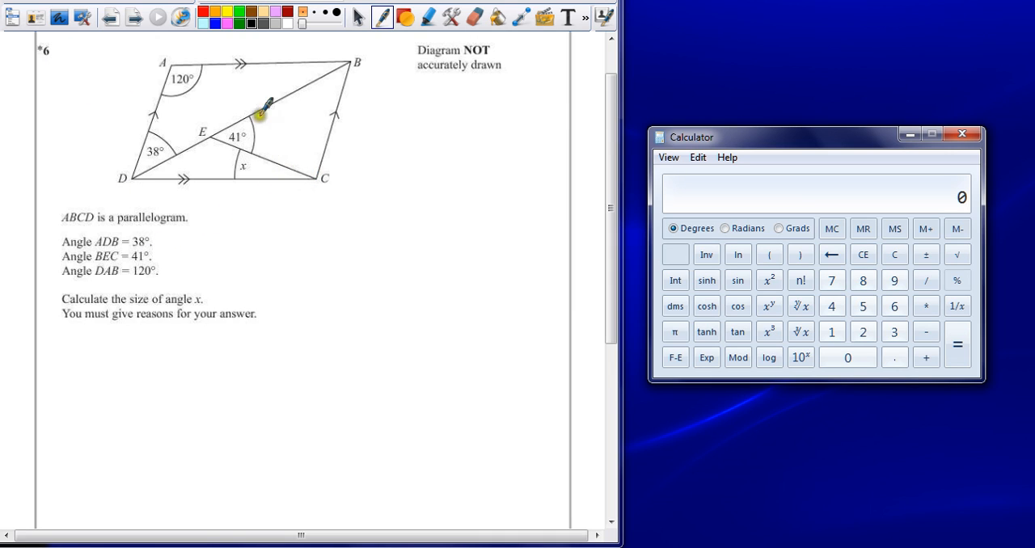
mouse_move(157, 61)
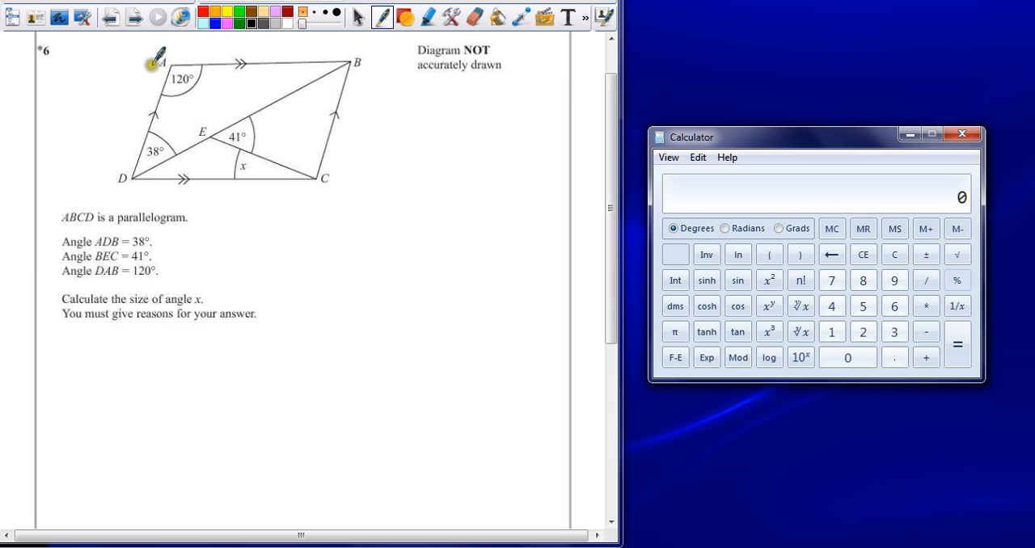
mouse_move(153, 109)
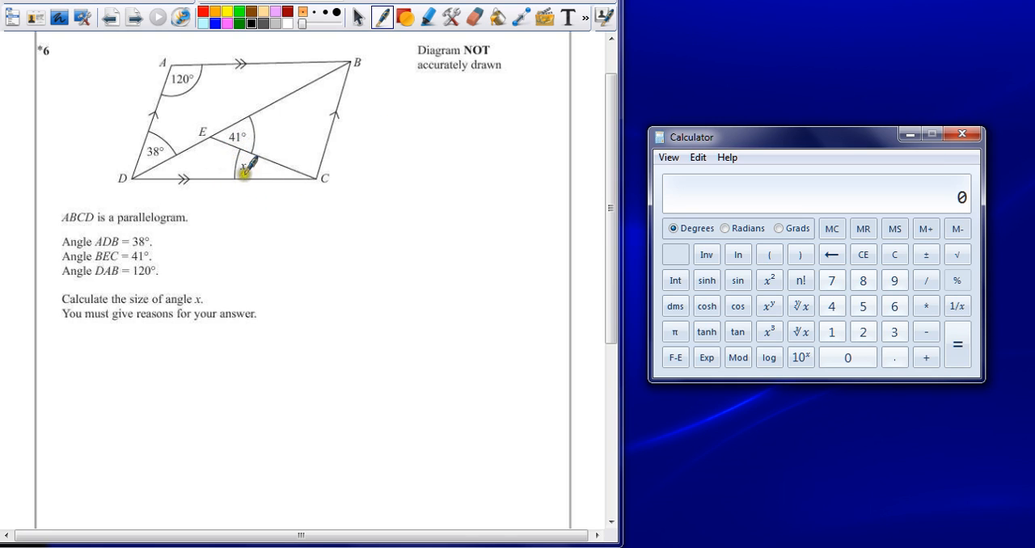
mouse_move(432, 246)
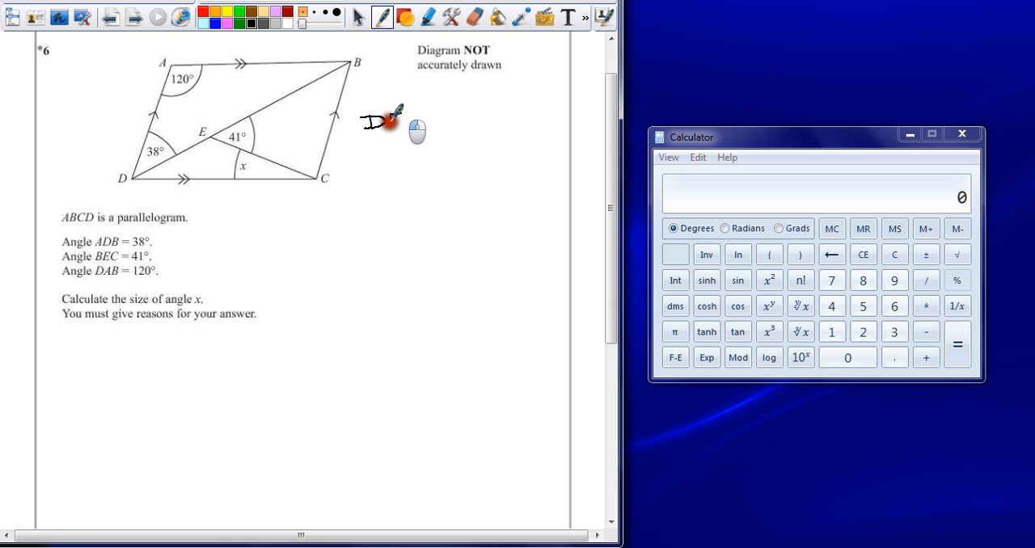
Step: Handwrite '△DEC = 180°' right of the diagram and arc-mark angle DEC at E
left_click_drag(368, 121, 417, 121)
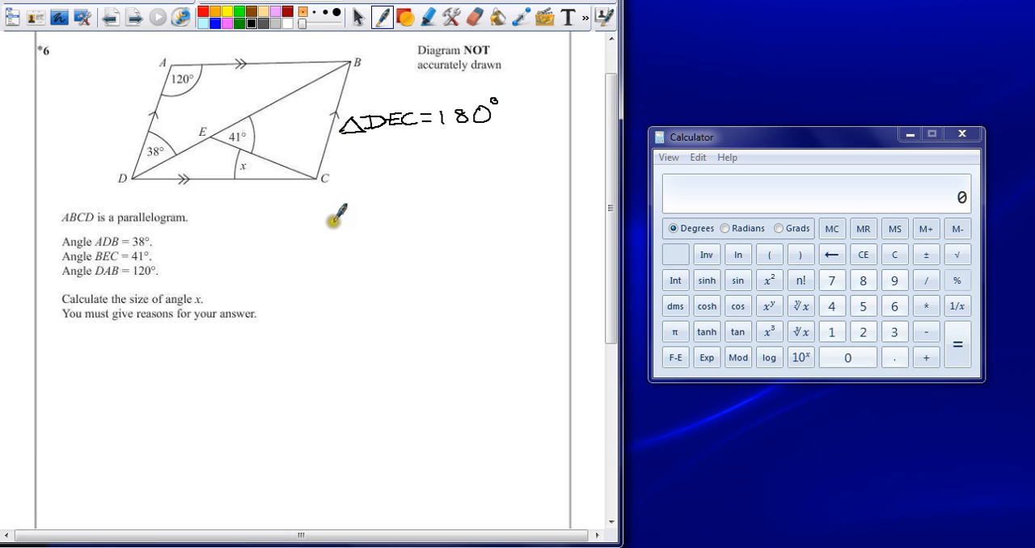
mouse_move(407, 145)
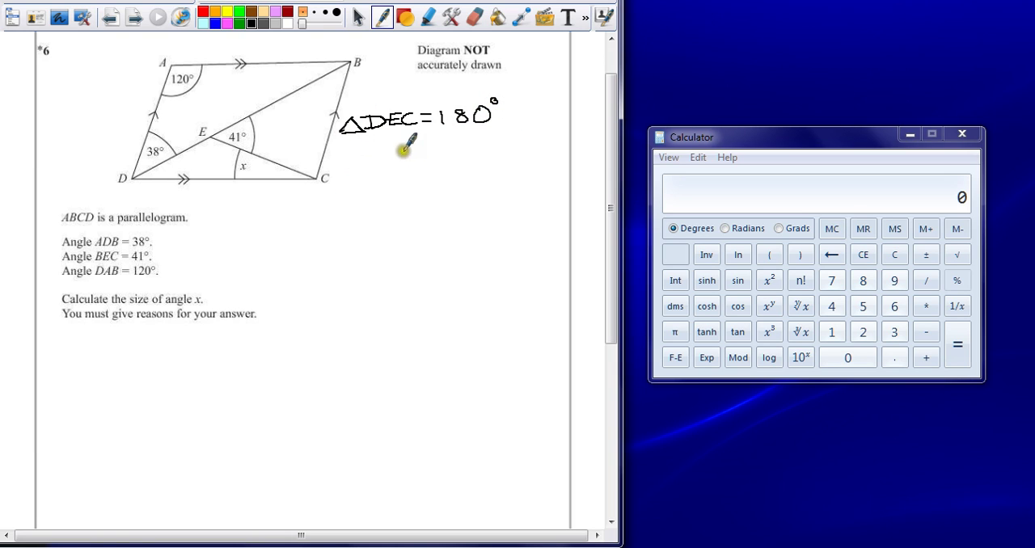
mouse_move(293, 165)
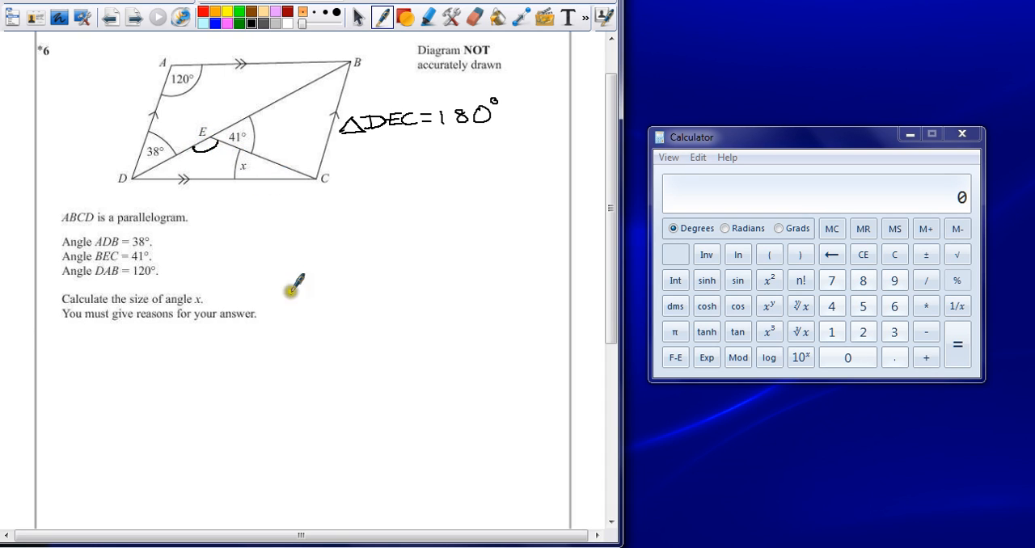
mouse_move(71, 352)
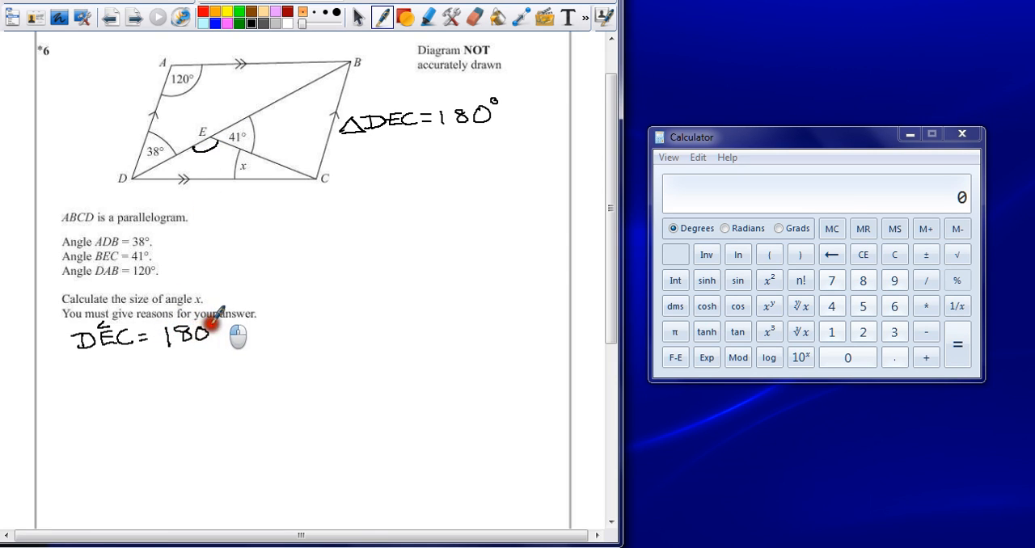
Step: Write 'DÊC = 180° − 41 = 139°' and the reason '→ straight line = 180°' beneath it
left_click_drag(218, 336, 266, 327)
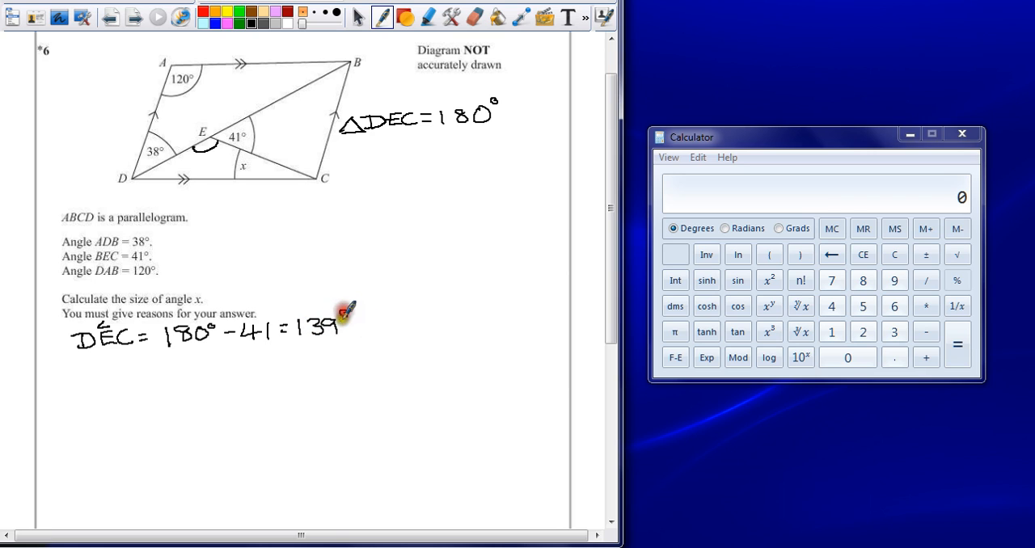
mouse_move(207, 153)
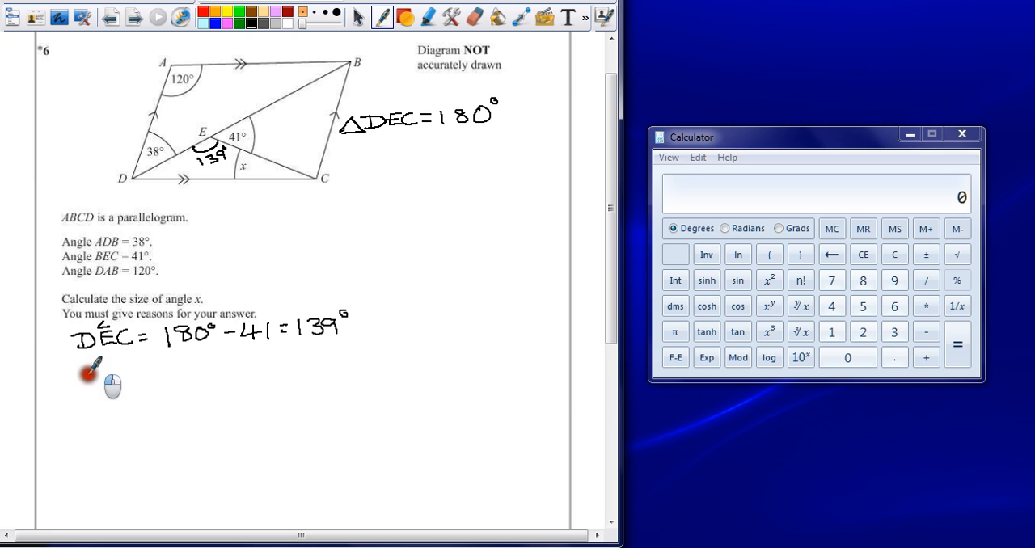
left_click_drag(85, 370, 122, 368)
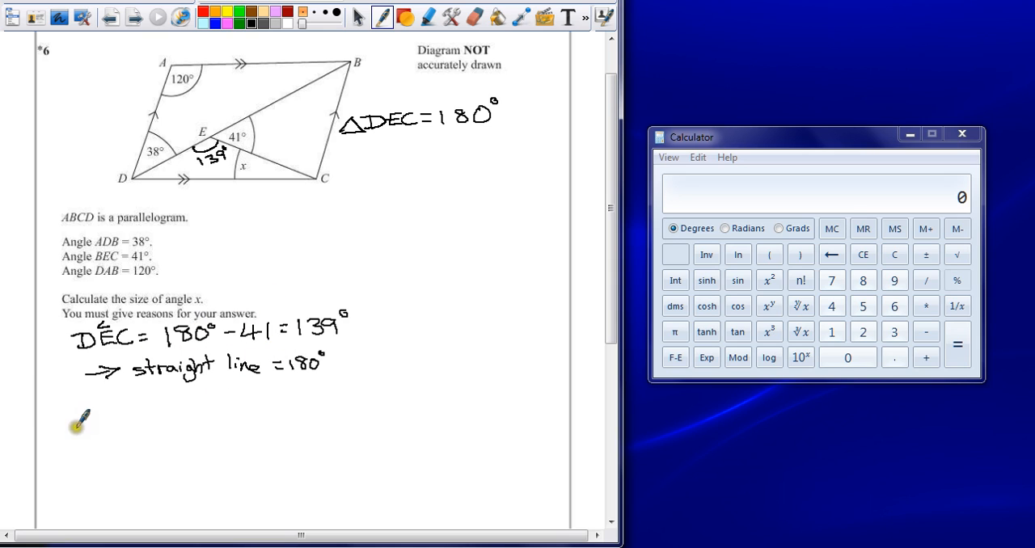
mouse_move(308, 72)
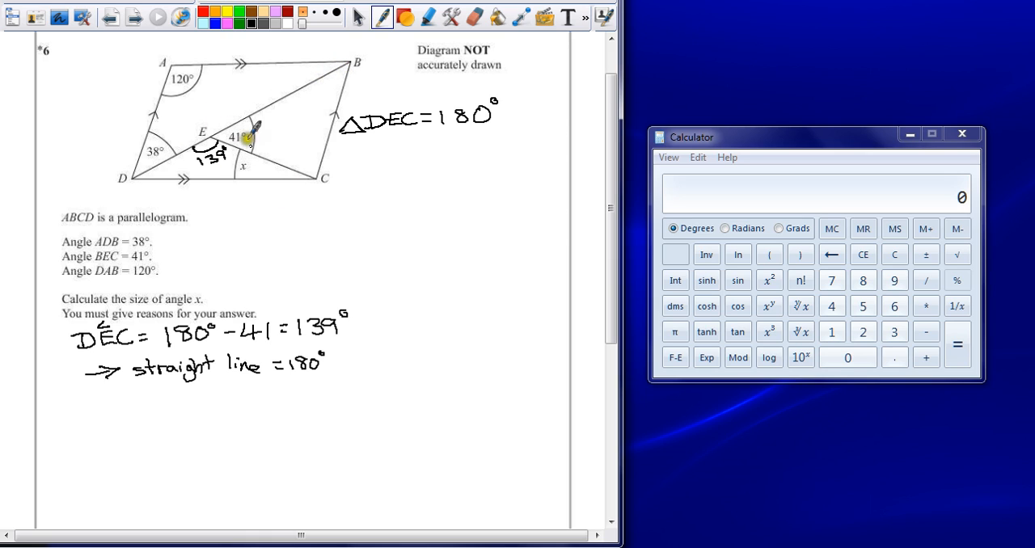
mouse_move(200, 255)
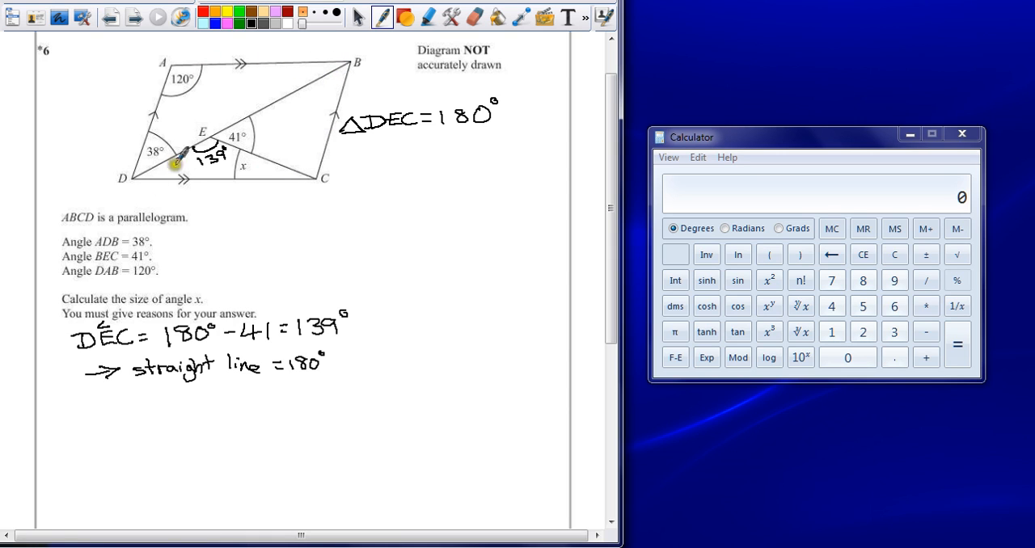
mouse_move(297, 155)
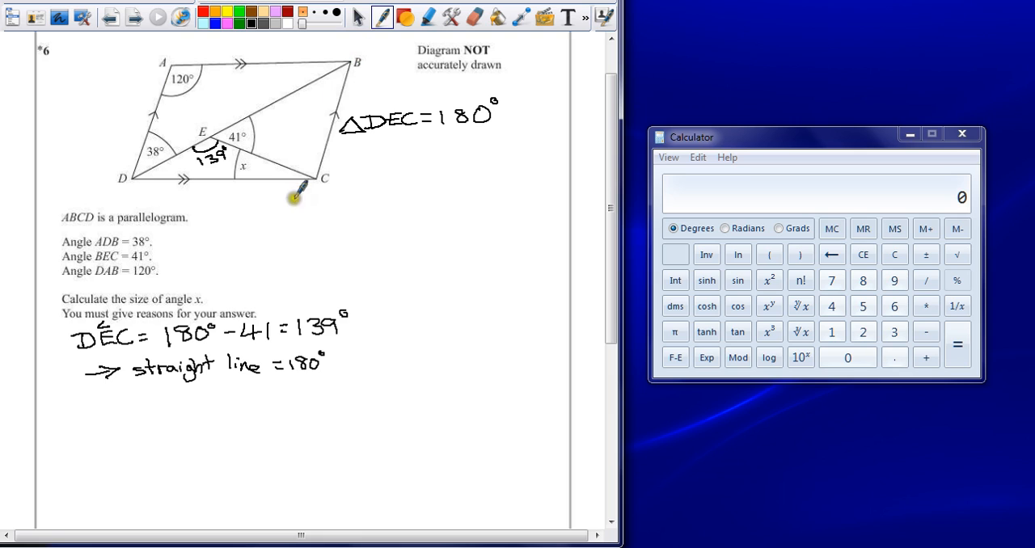
mouse_move(281, 181)
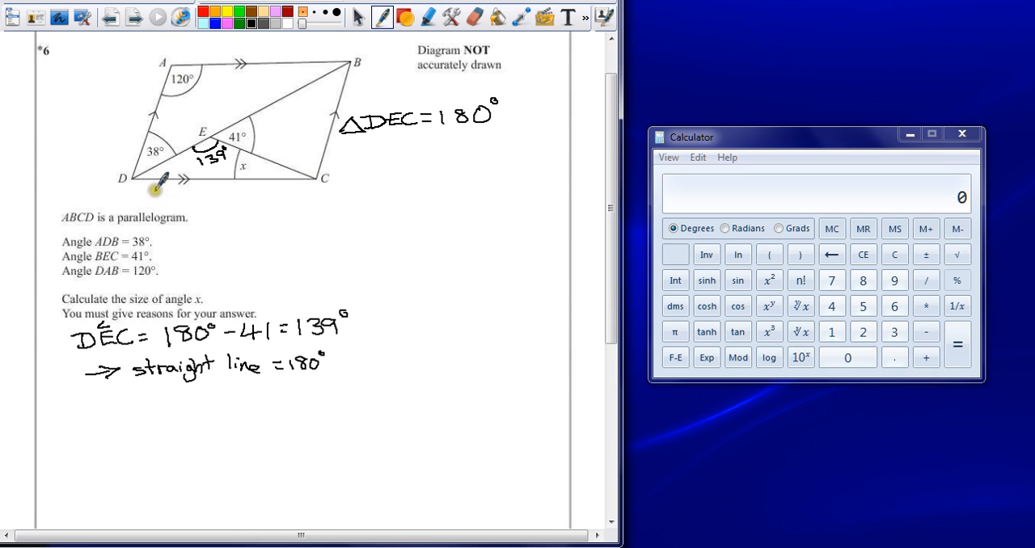
mouse_move(87, 382)
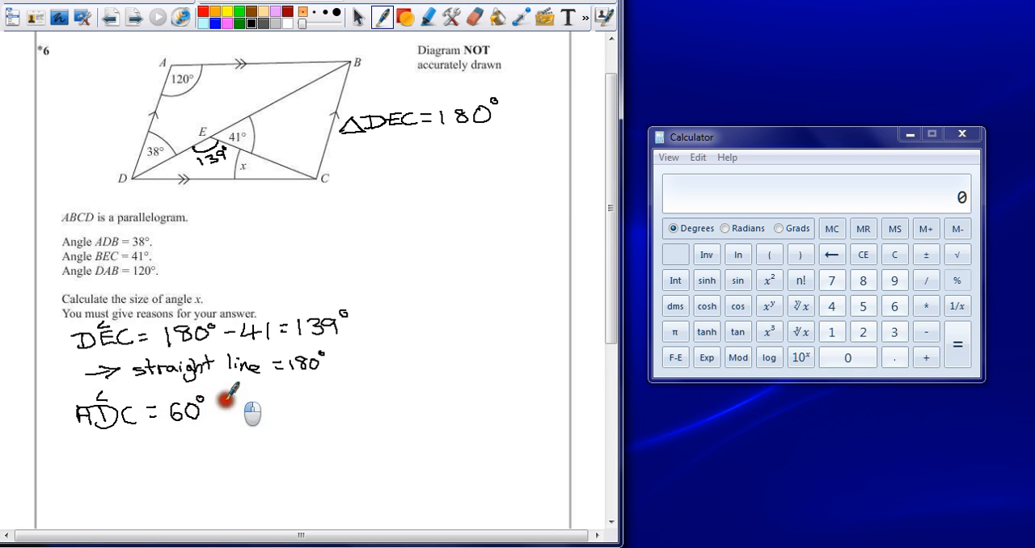
Step: Justify ADC with the 360° parallelogram note, 'opposite angles are equal' and 'co-interior angles add to 180°'
left_click_drag(223, 408, 271, 412)
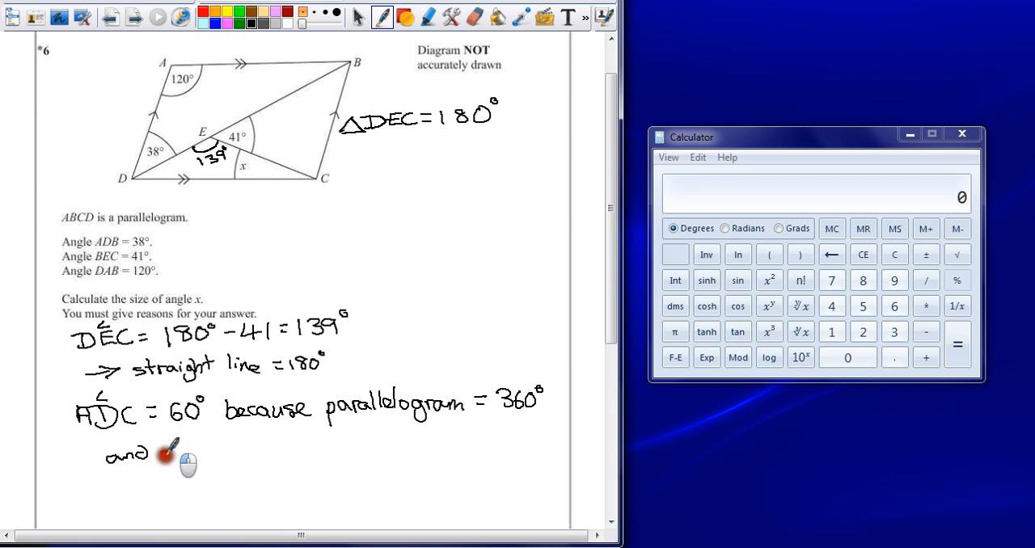
left_click_drag(154, 453, 218, 452)
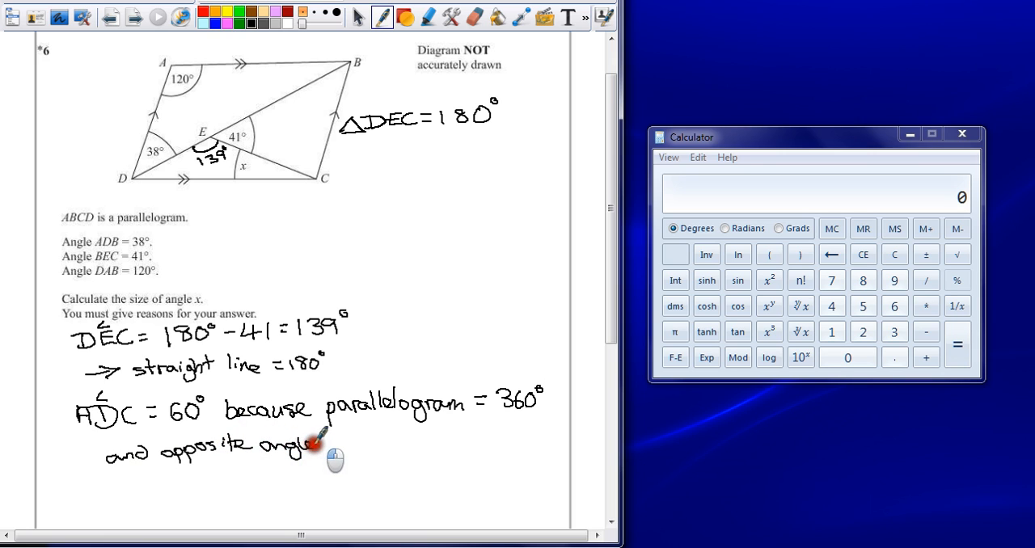
left_click_drag(324, 445, 380, 440)
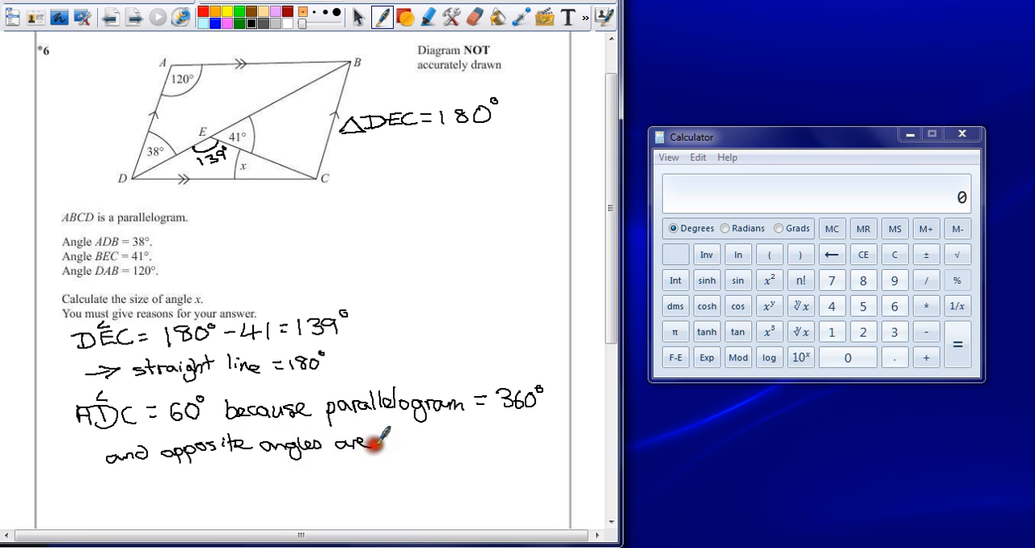
type("equal.")
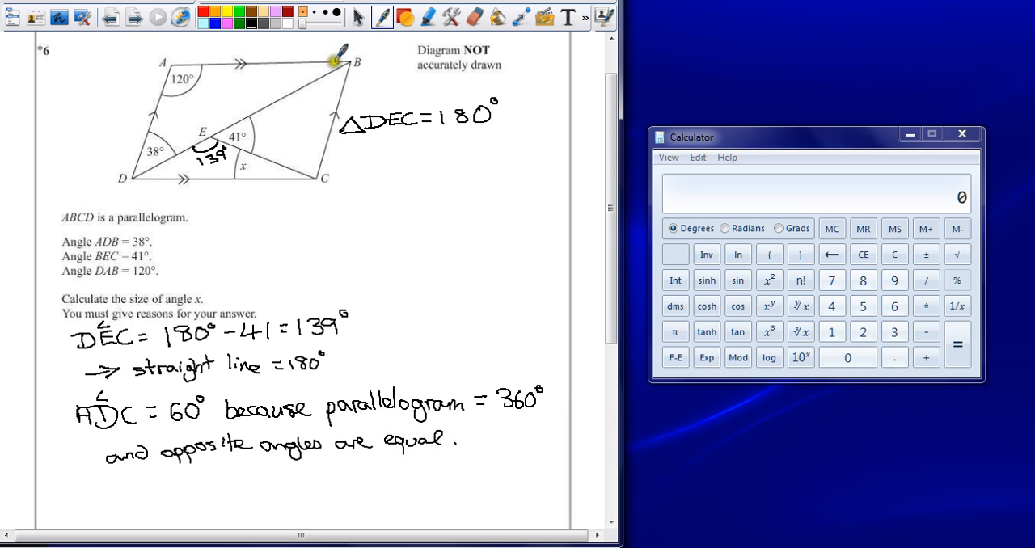
mouse_move(170, 65)
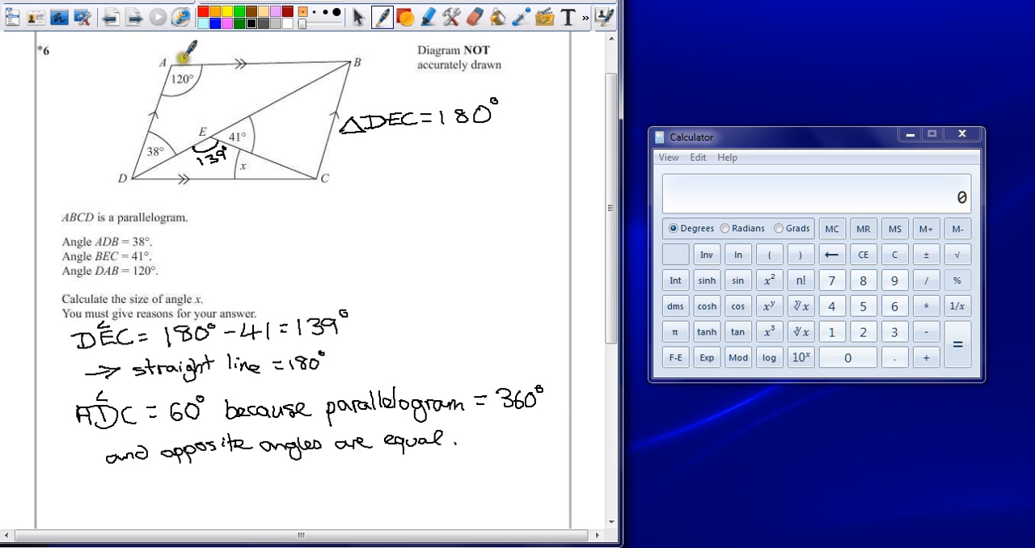
mouse_move(170, 183)
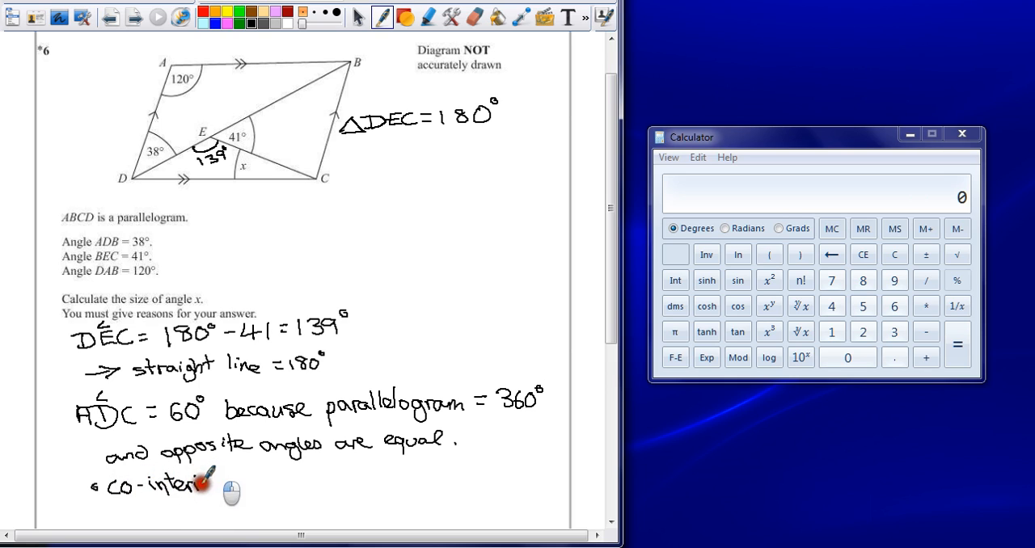
mouse_move(257, 489)
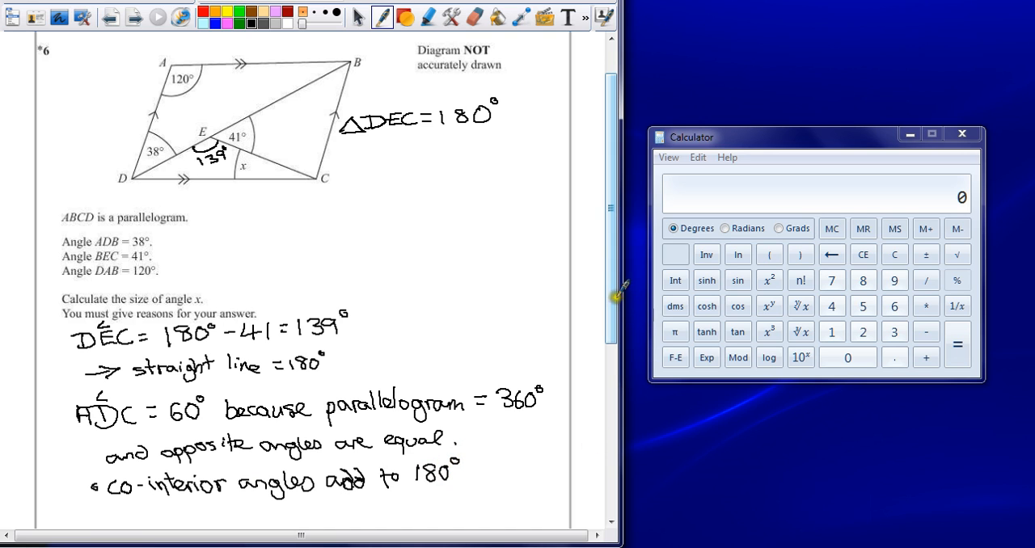
scroll("down", 3)
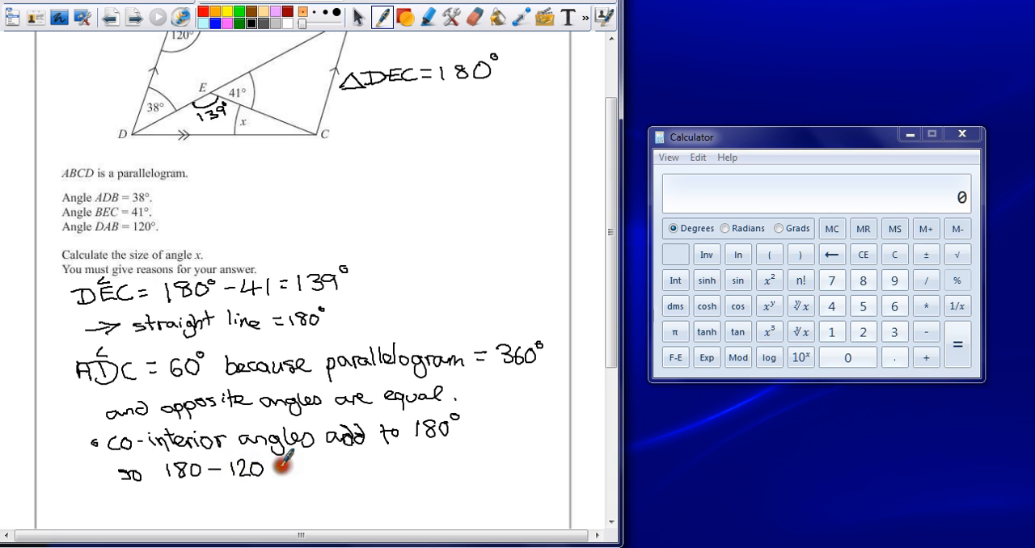
Step: Write 'so 180 − 120 = 60°' and label 60 at corner D
type("=60")
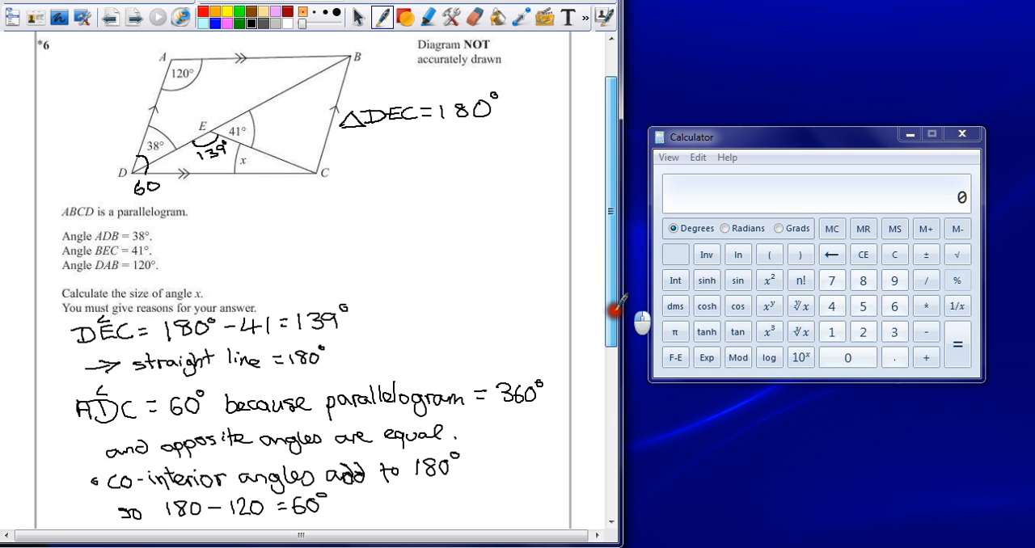
scroll("down", 3)
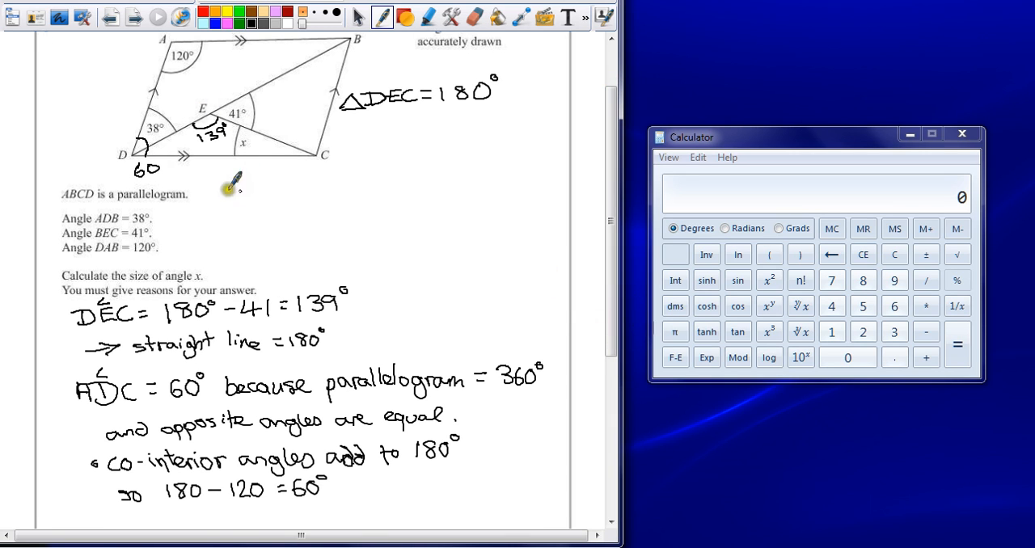
scroll("down", 3)
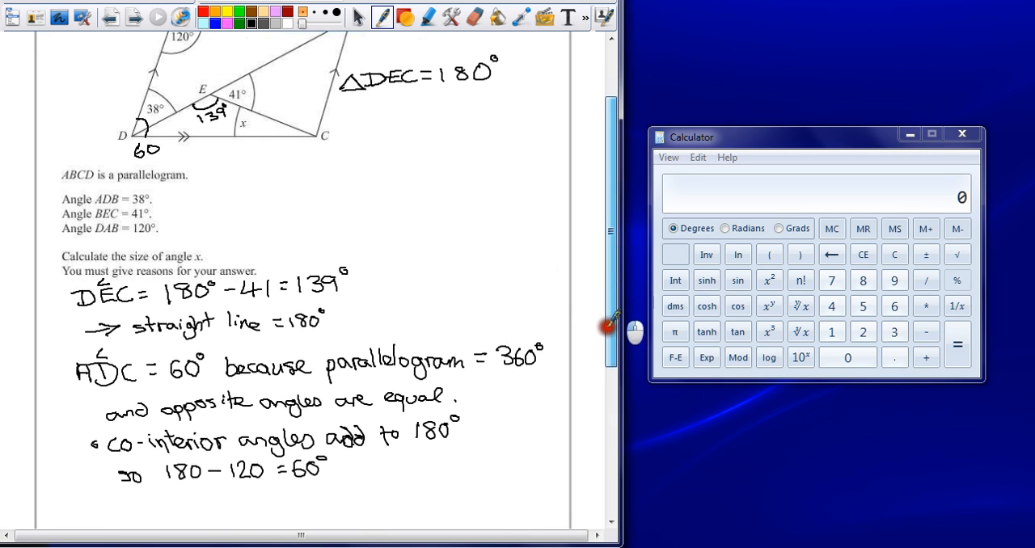
Step: Write 'EDC = 60 − 38 = 22°' and annotate 22° near D in the figure
scroll("down", 3)
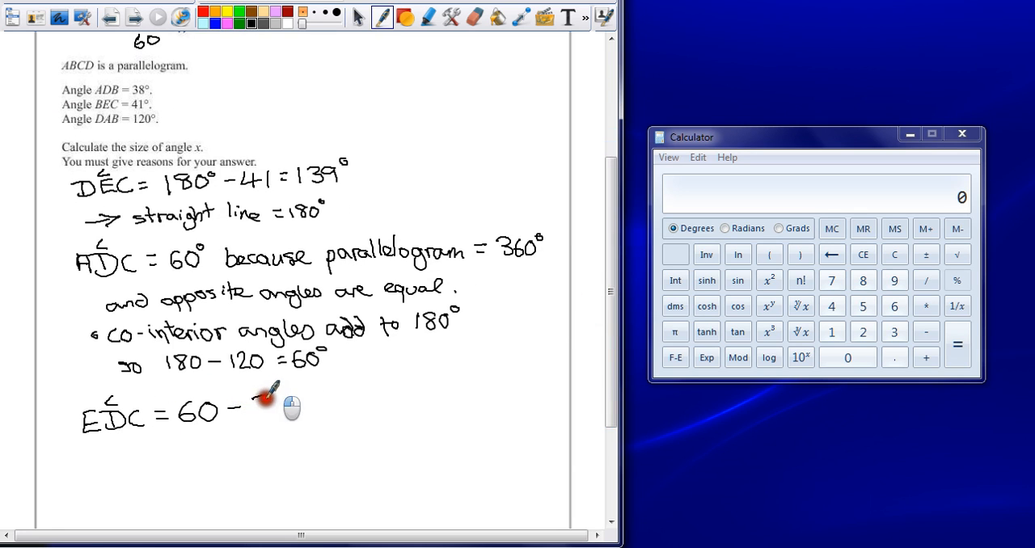
type("38 =")
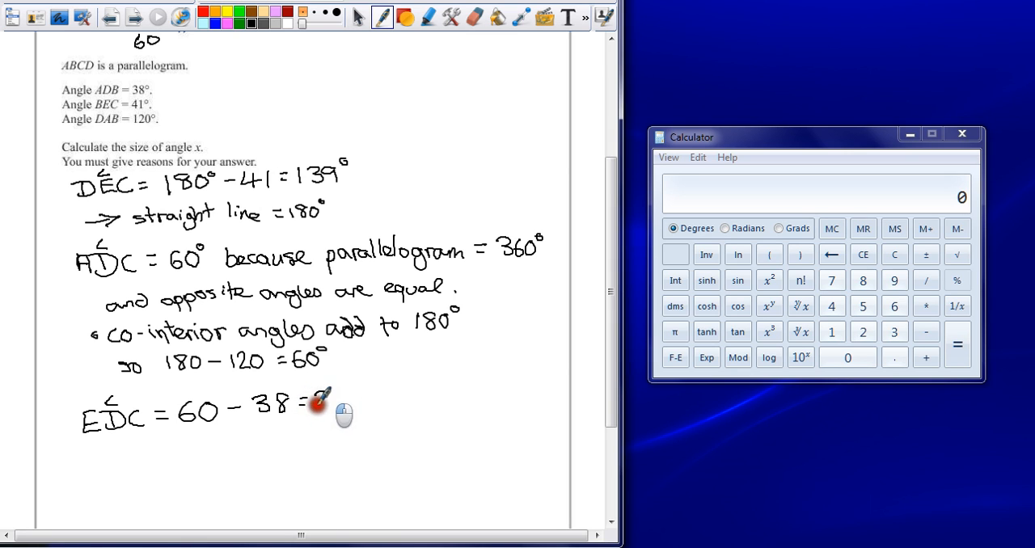
type("22°")
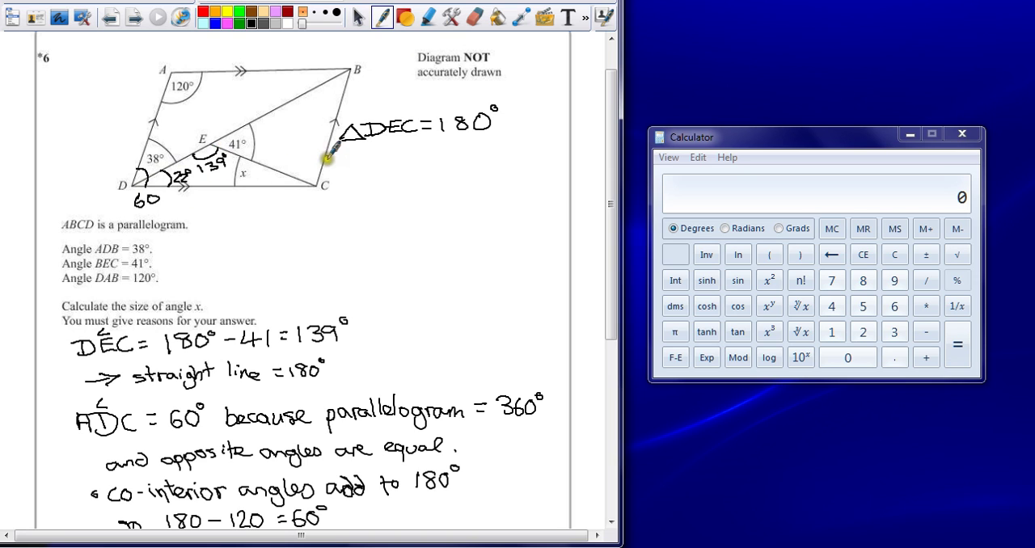
mouse_move(301, 259)
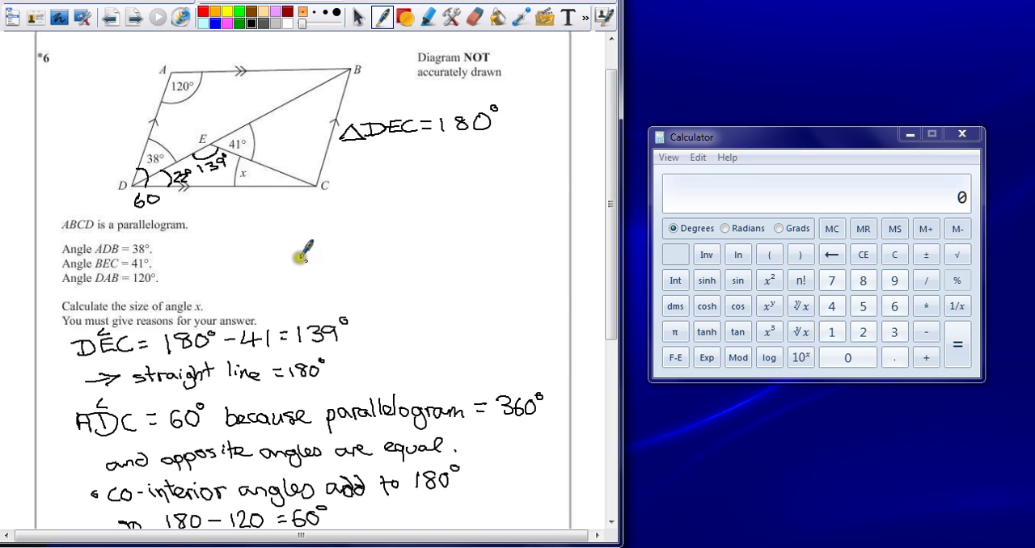
scroll("down", 3)
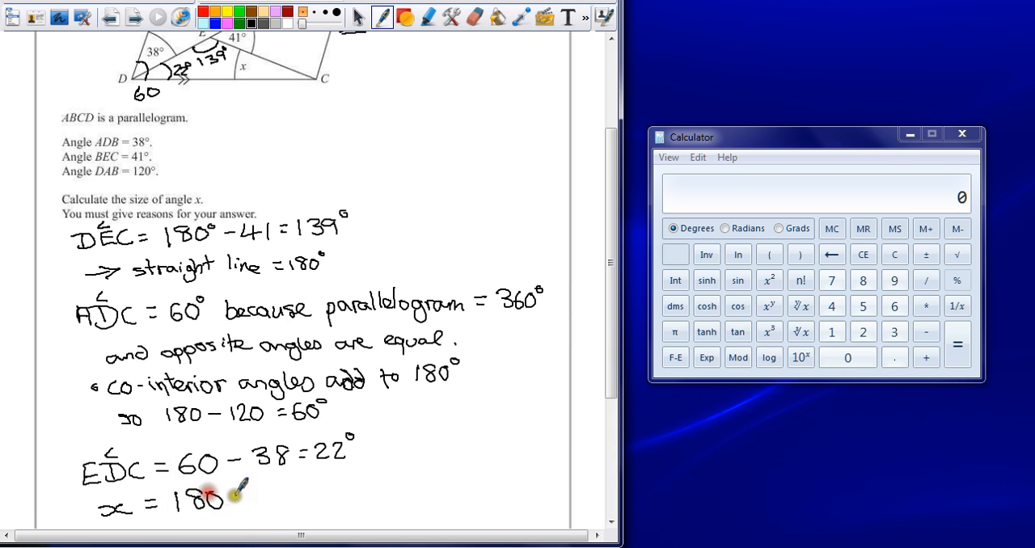
Step: Write 'x = 180 − 139 − 22', check it on the calculator, and write '= 19°'
type("-139-22")
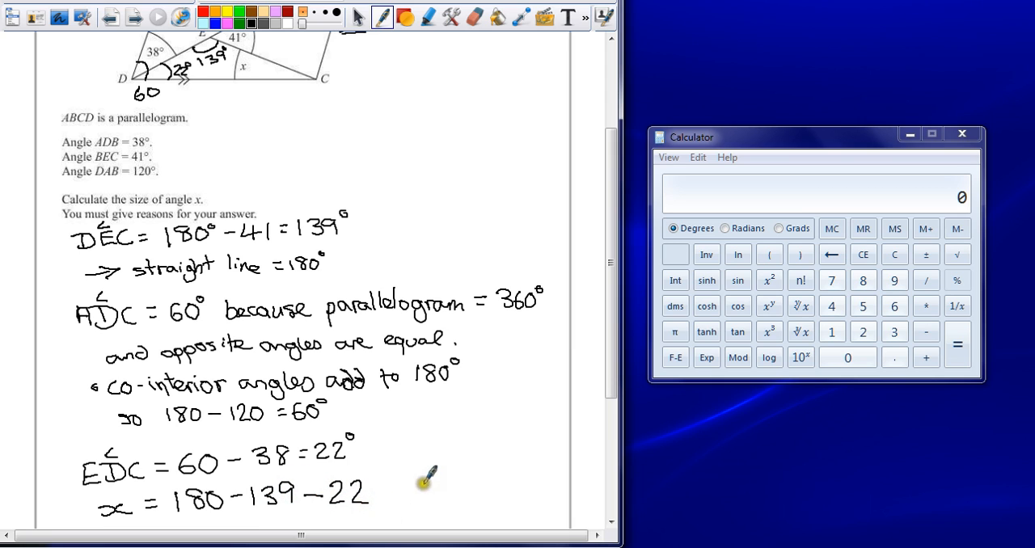
scroll("down", 3)
type("18")
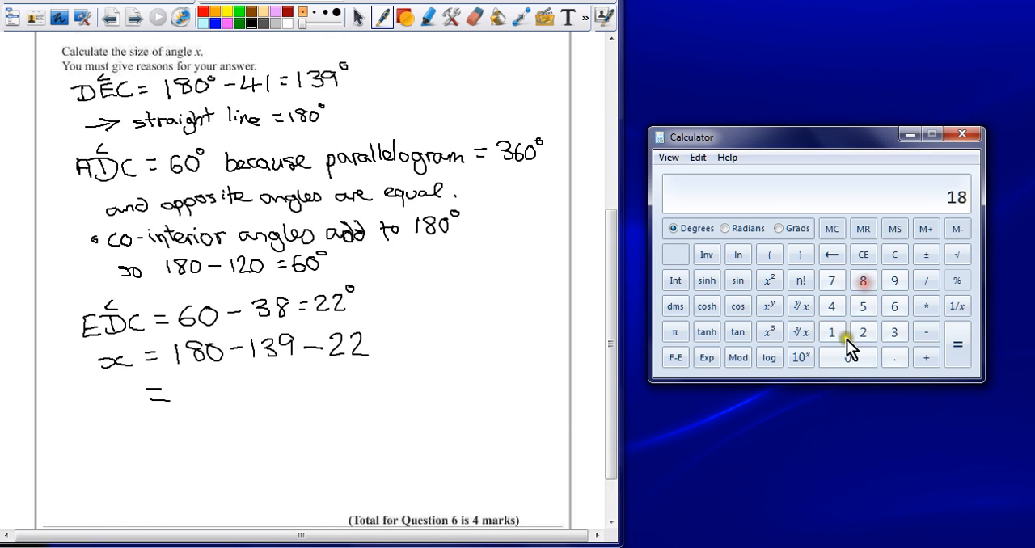
left_click(831, 331)
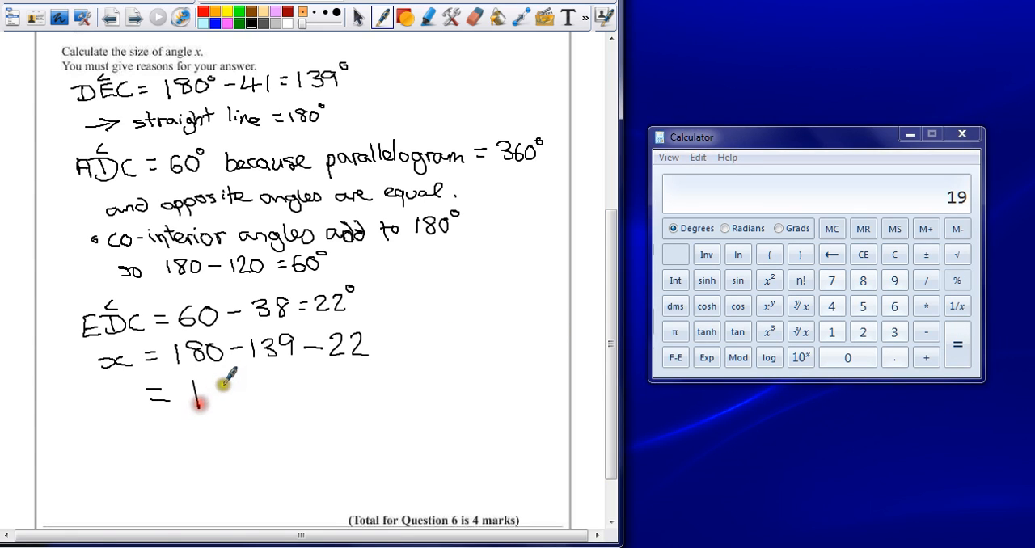
left_click_drag(202, 396, 234, 380)
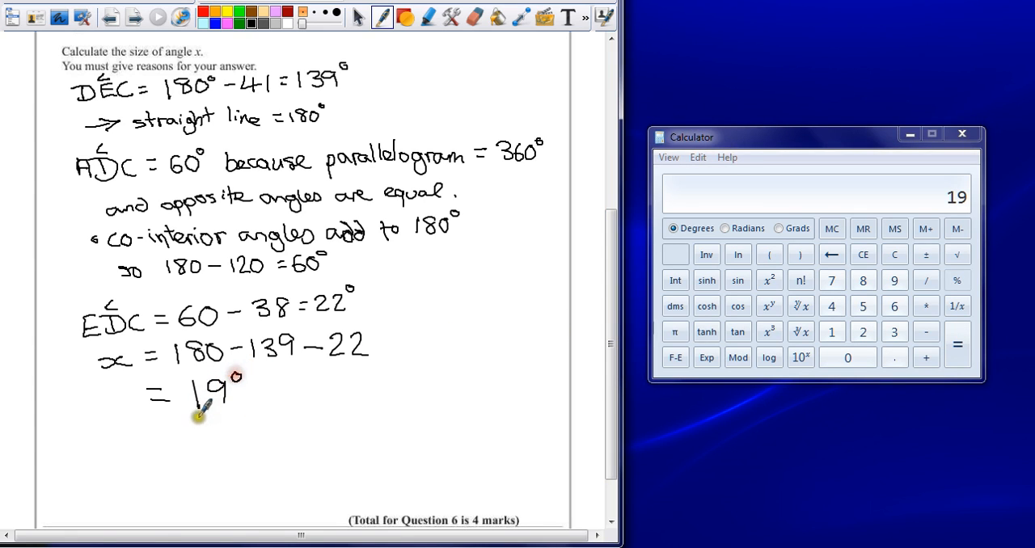
Step: Double-underline 19° and bracket the lines with the reason 'angles in a triangle = 180°'
left_click_drag(190, 417, 230, 416)
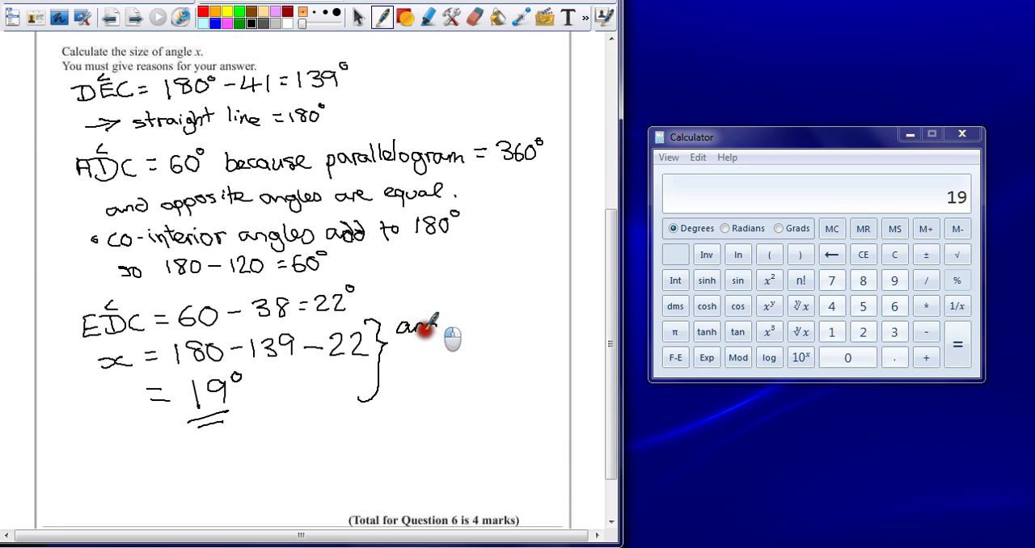
left_click_drag(416, 323, 465, 328)
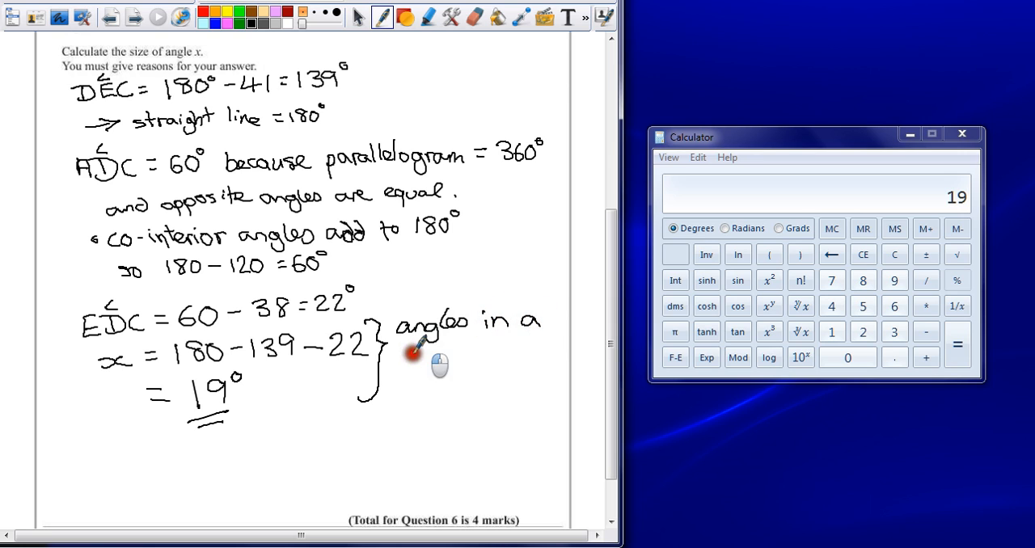
left_click_drag(405, 364, 477, 364)
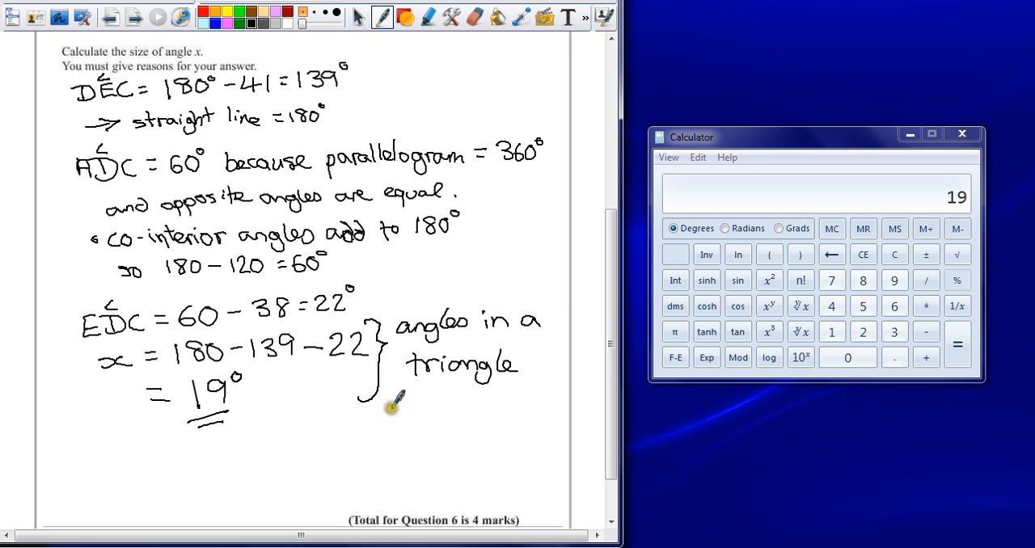
left_click_drag(392, 408, 416, 409)
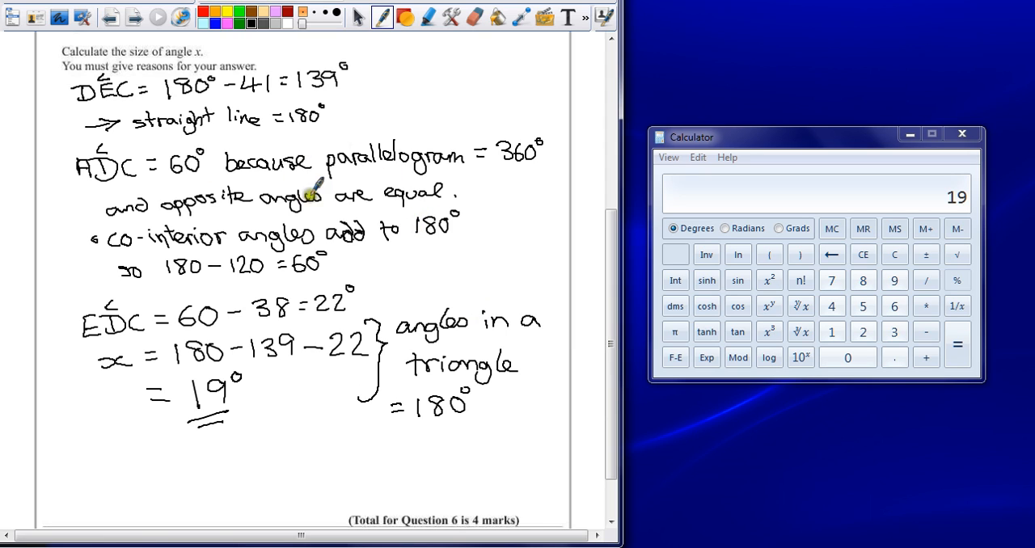
mouse_move(390, 229)
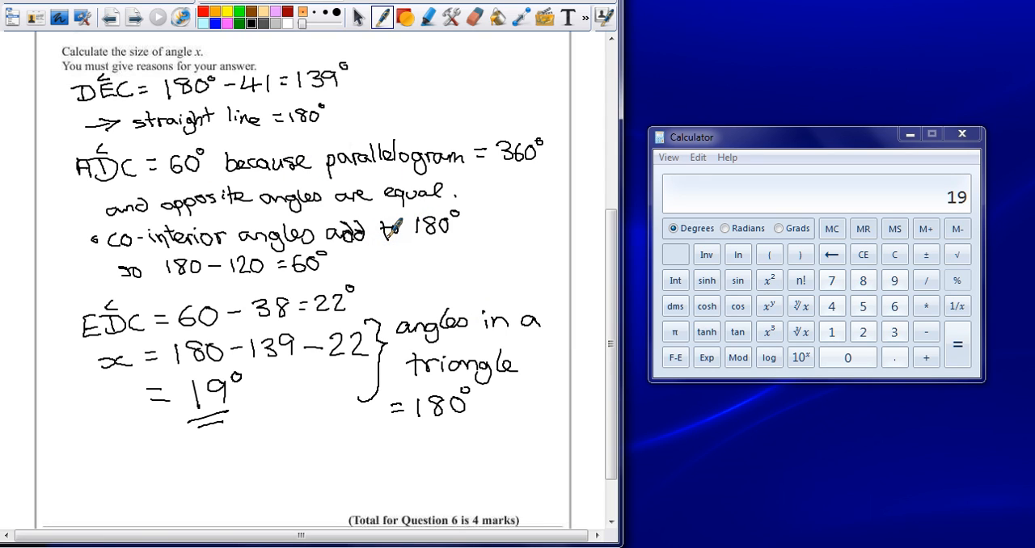